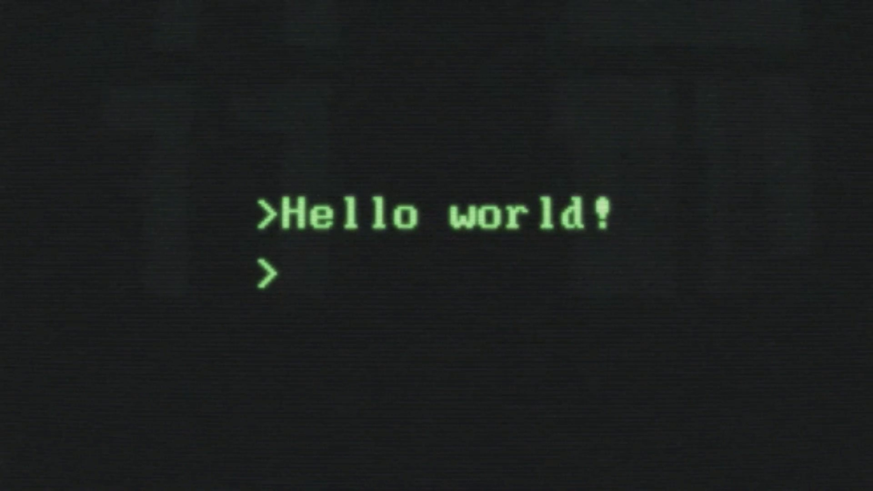
type("neofetch")
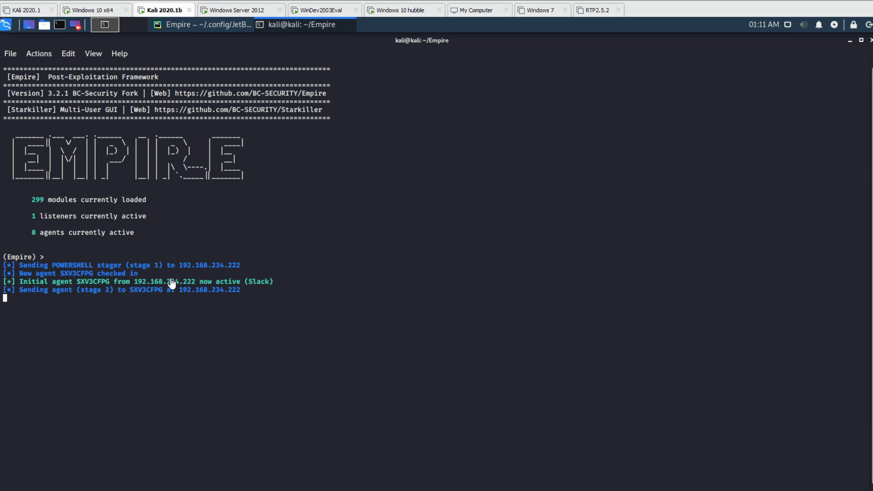
type("agent")
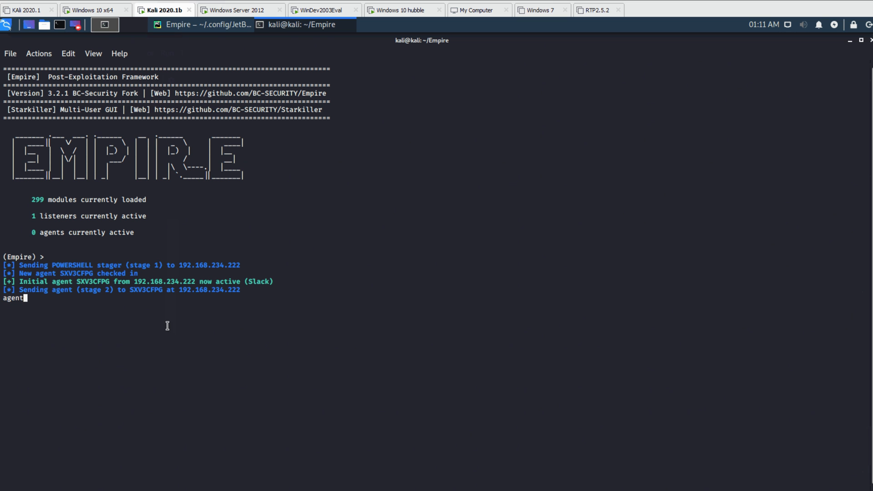